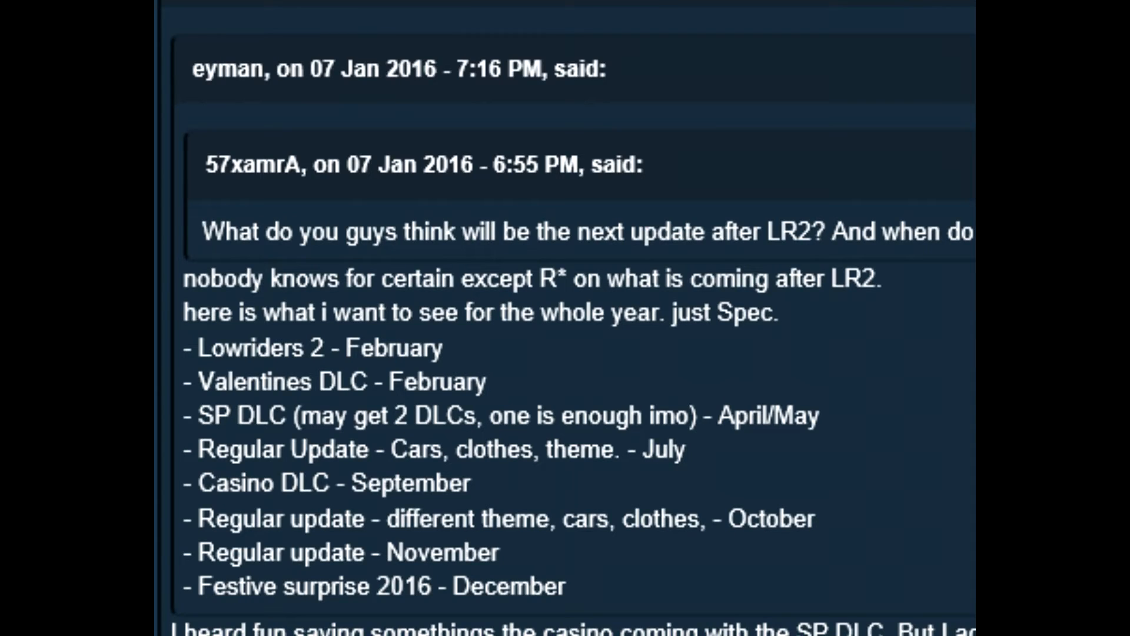
scroll("down", 3)
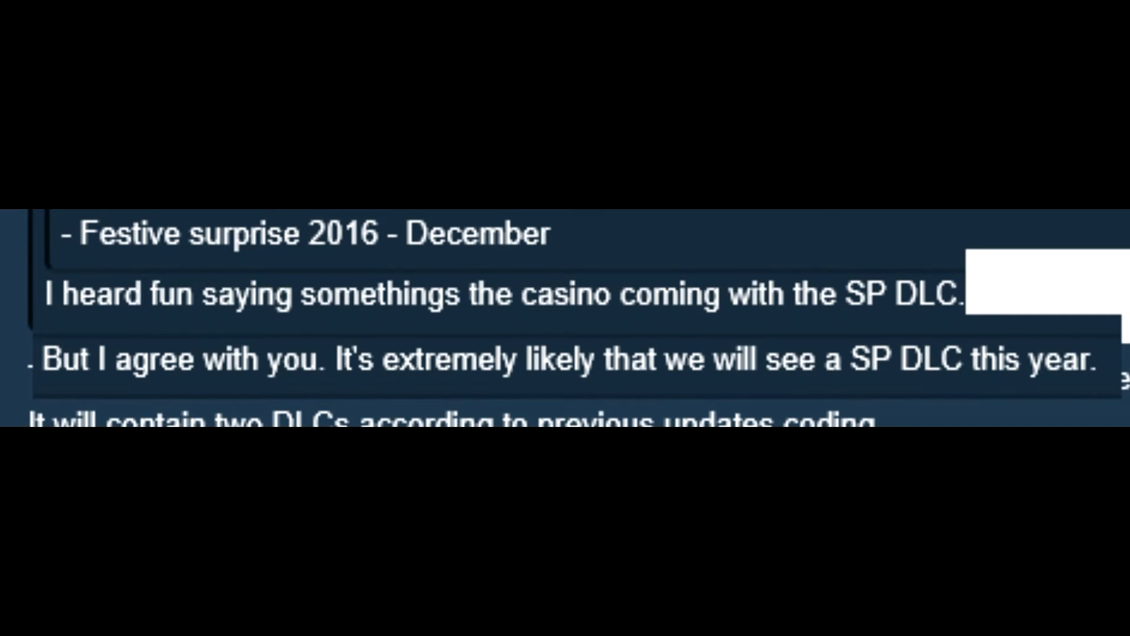
scroll("down", 3)
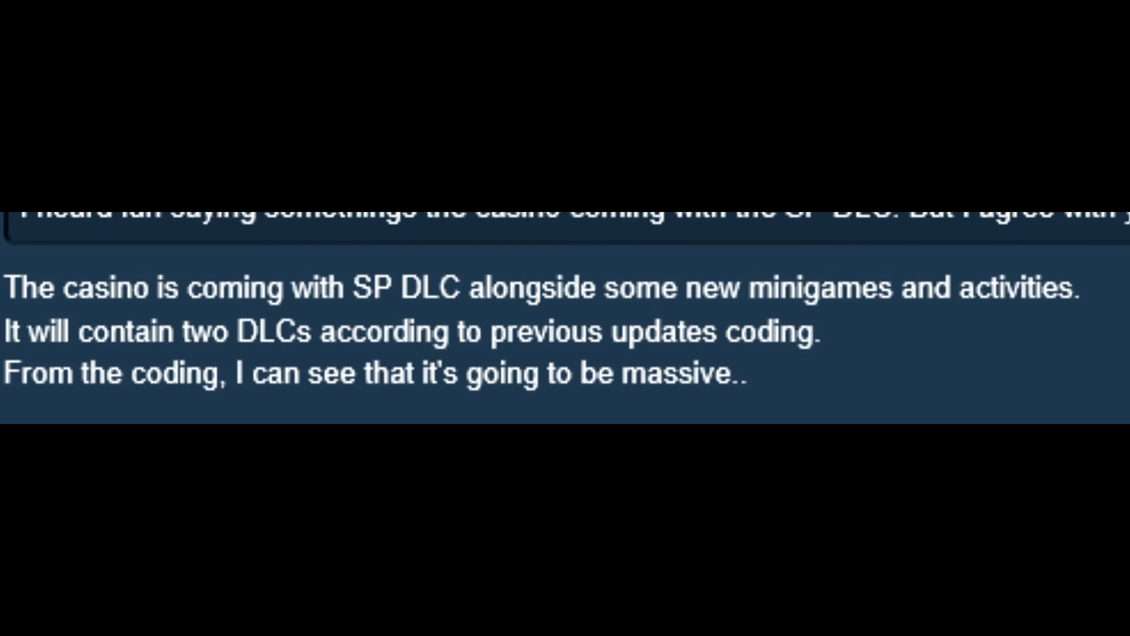